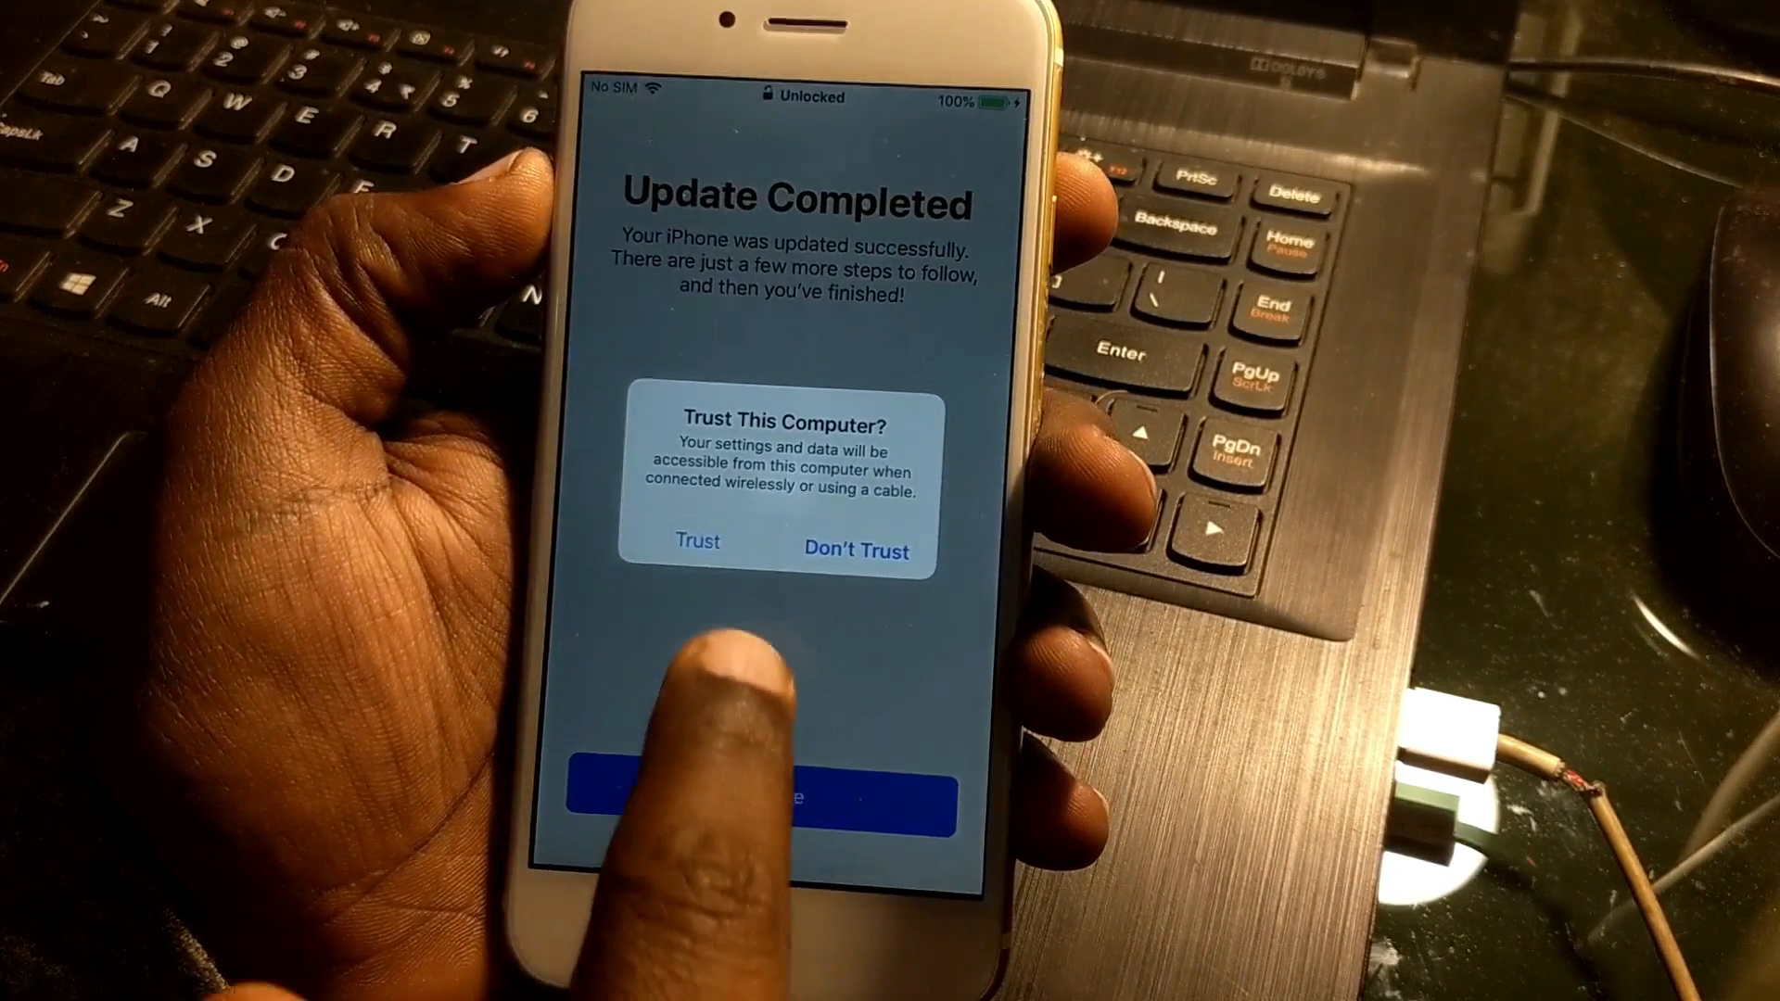
Choose Trust on the Trust This Computer alert to trust the connected computer
click(697, 542)
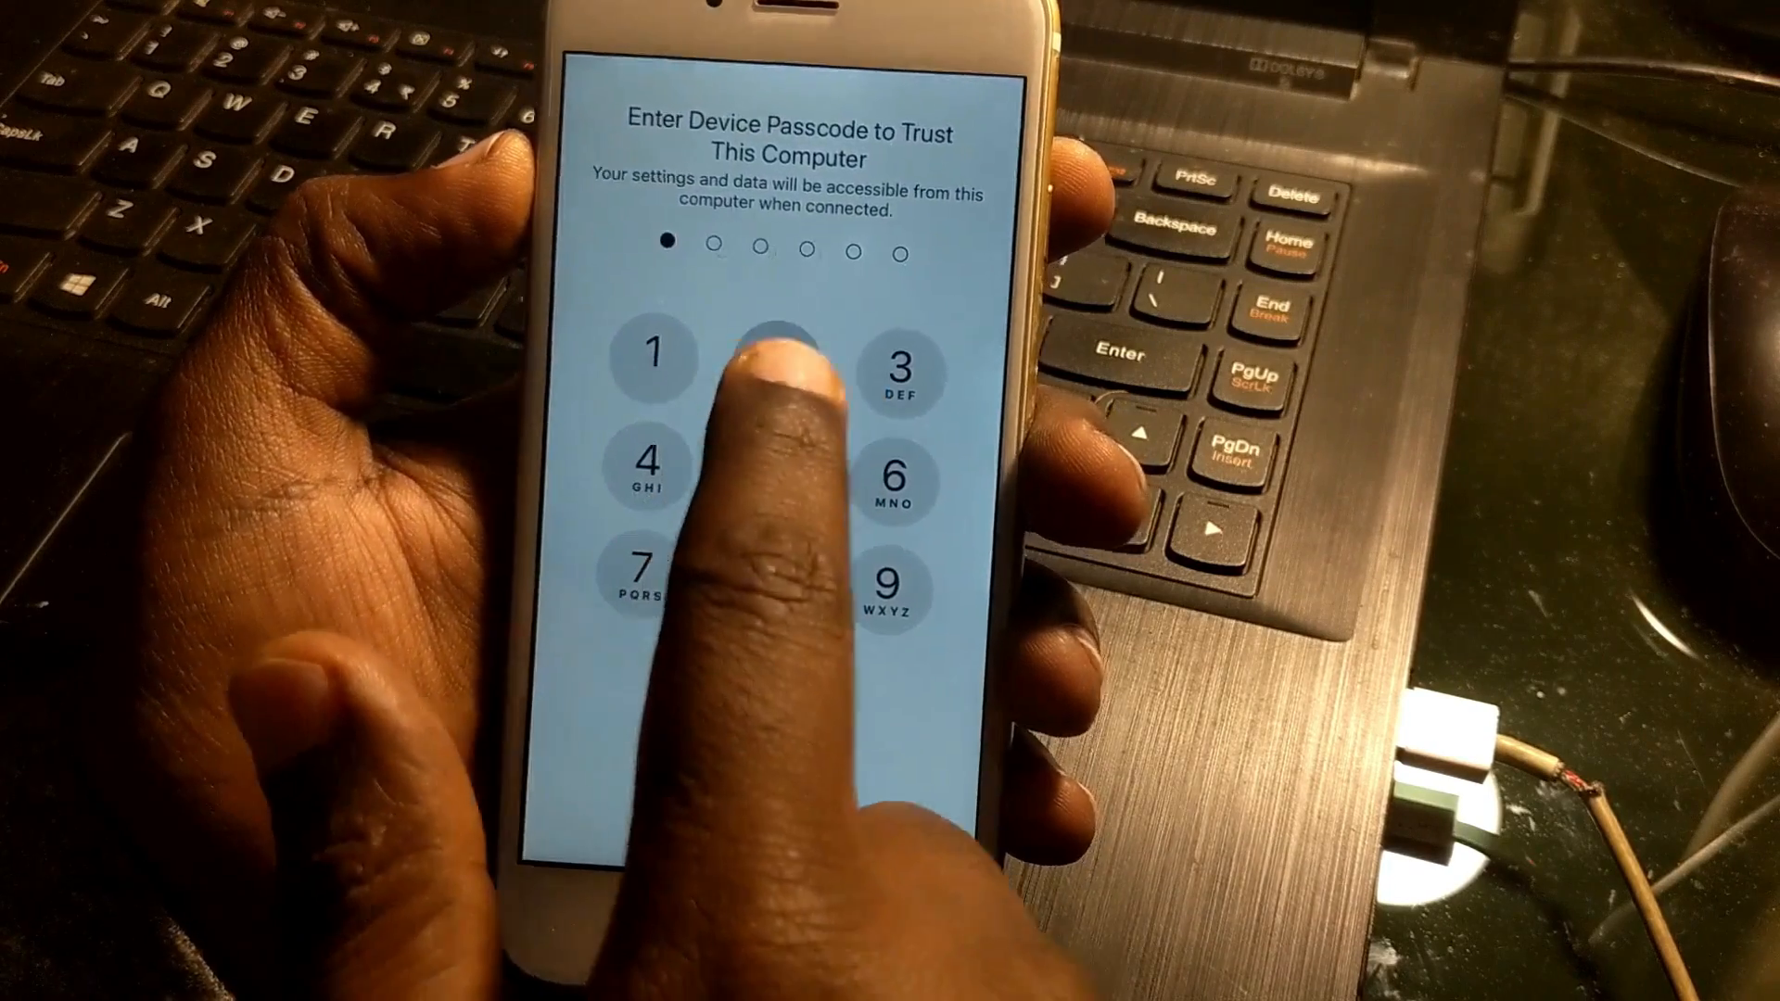